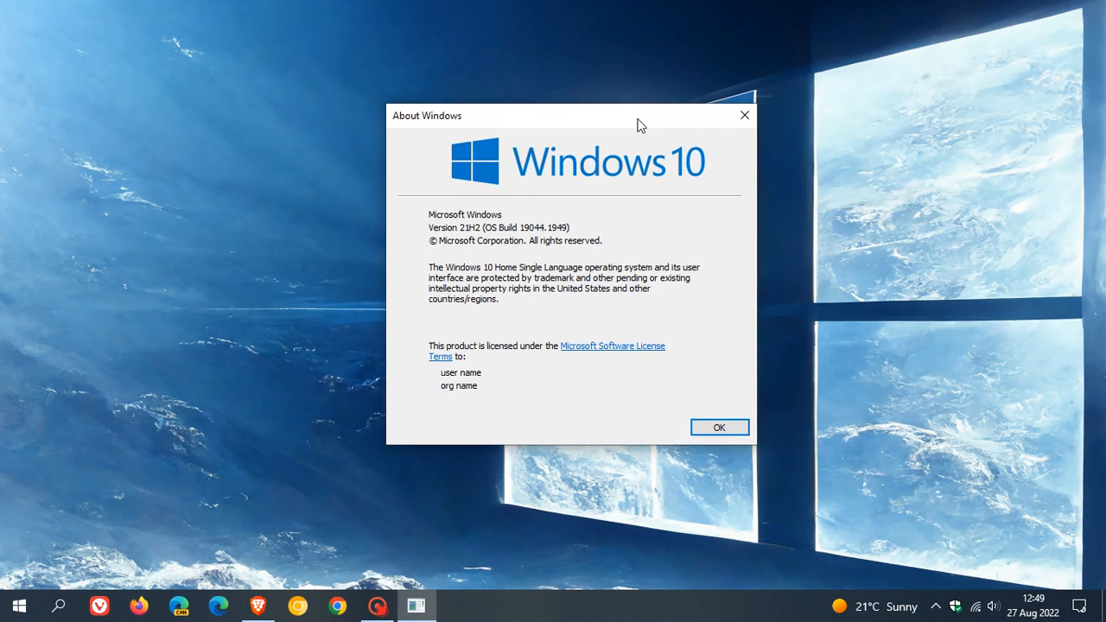
mouse_move(491, 243)
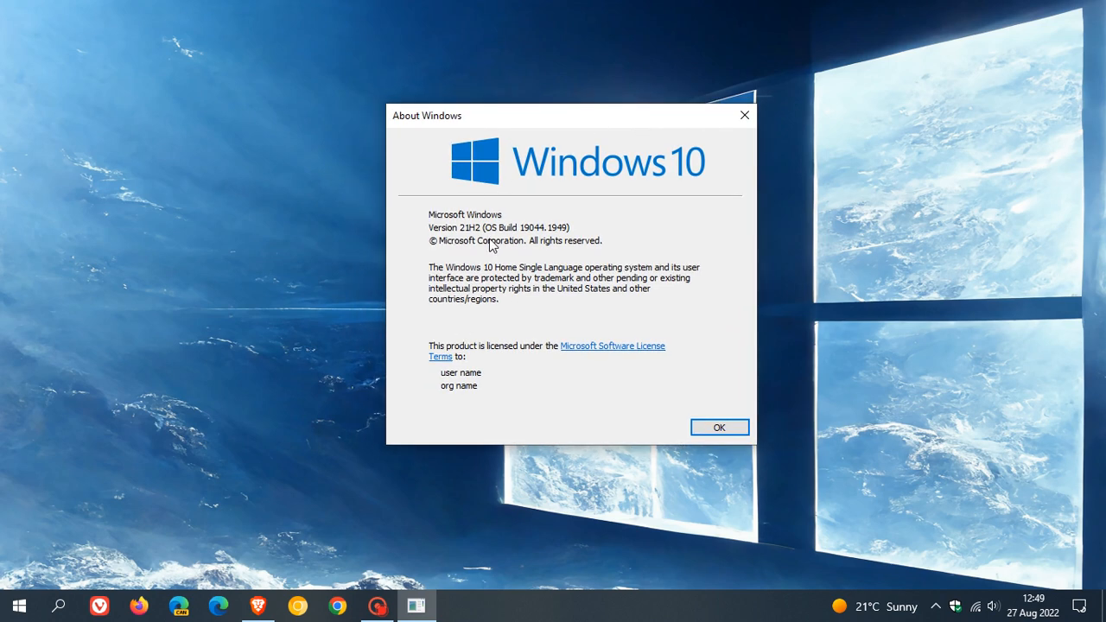
mouse_move(525, 242)
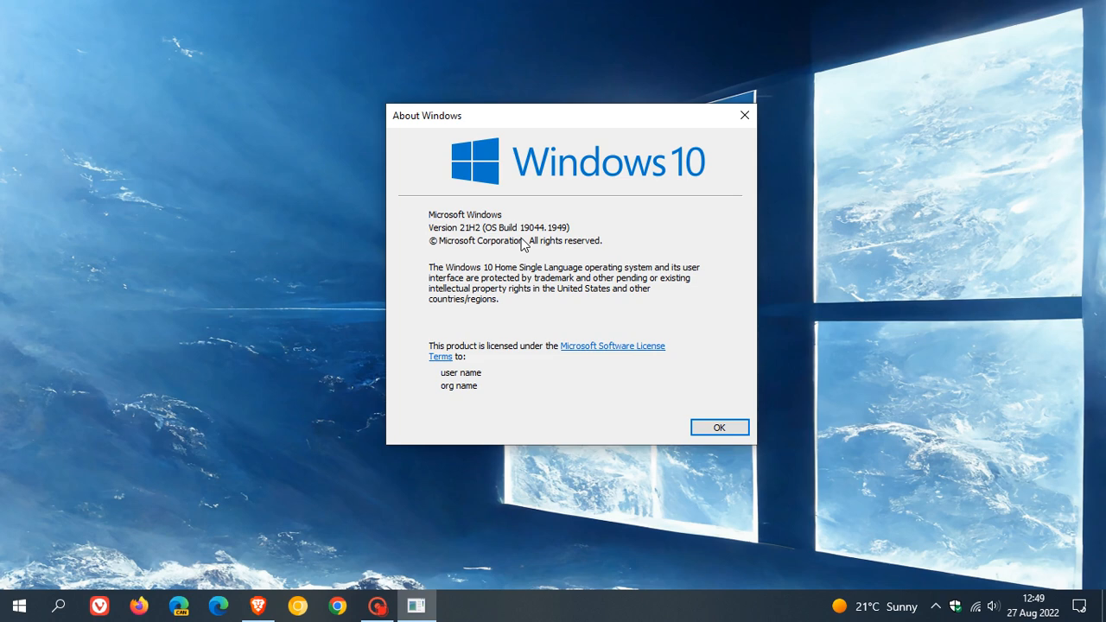
mouse_move(567, 248)
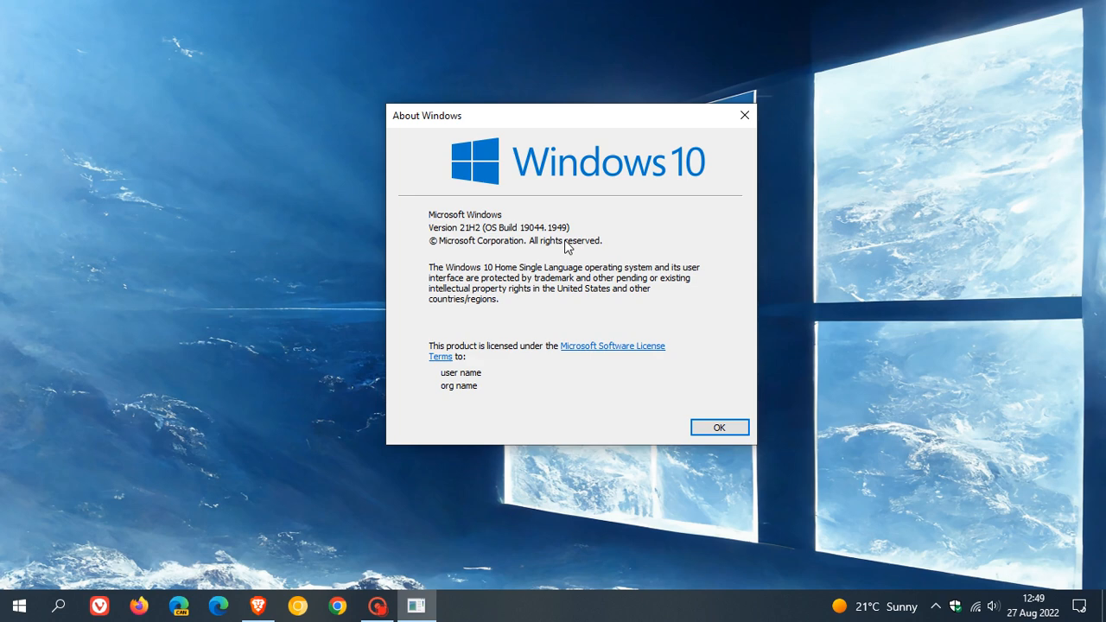
mouse_move(539, 249)
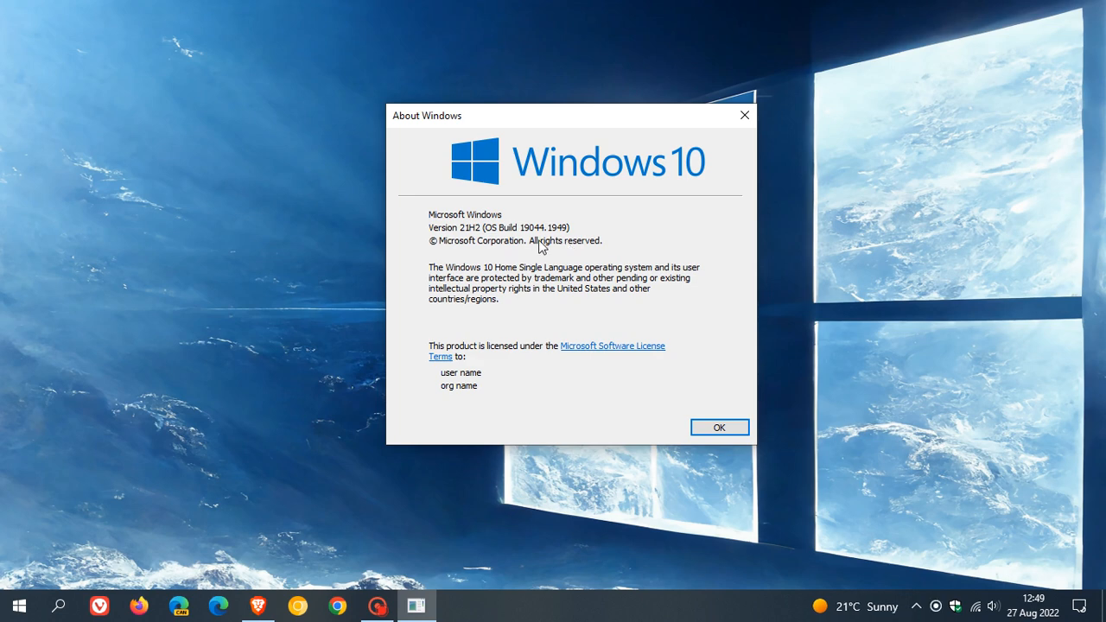
mouse_move(570, 223)
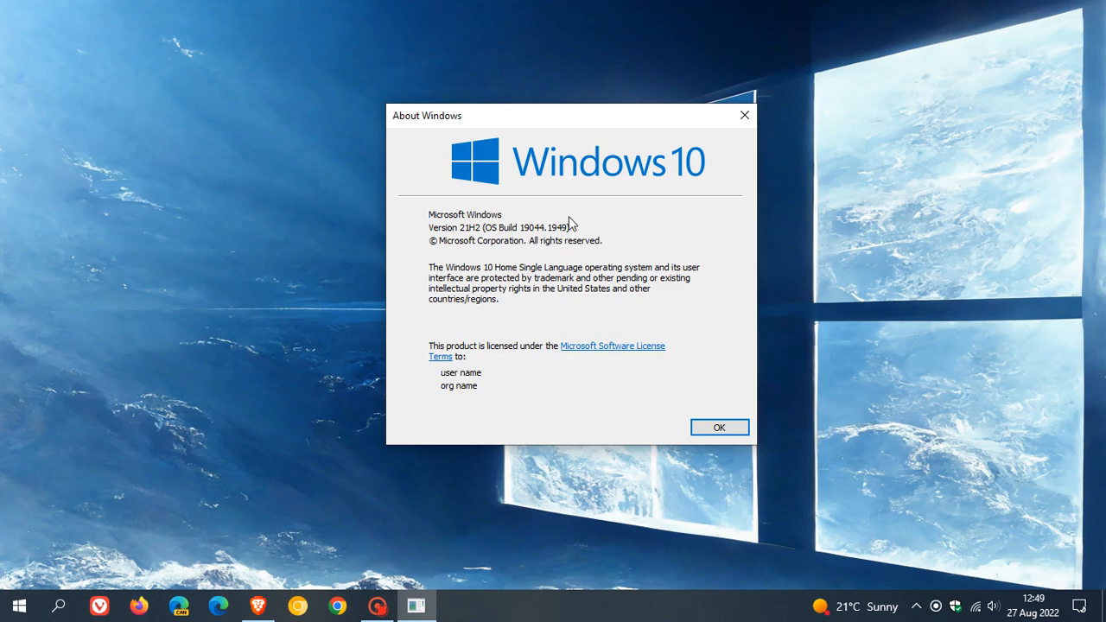
Dismiss the About Windows version dialog and bring up the Start menu
click(719, 426)
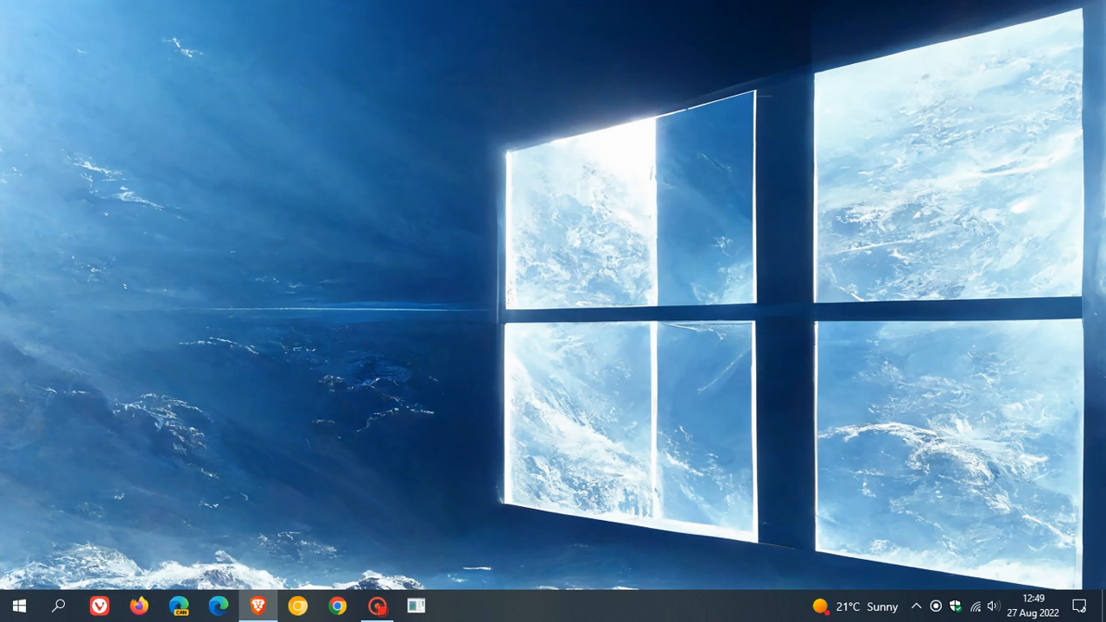
mouse_move(681, 244)
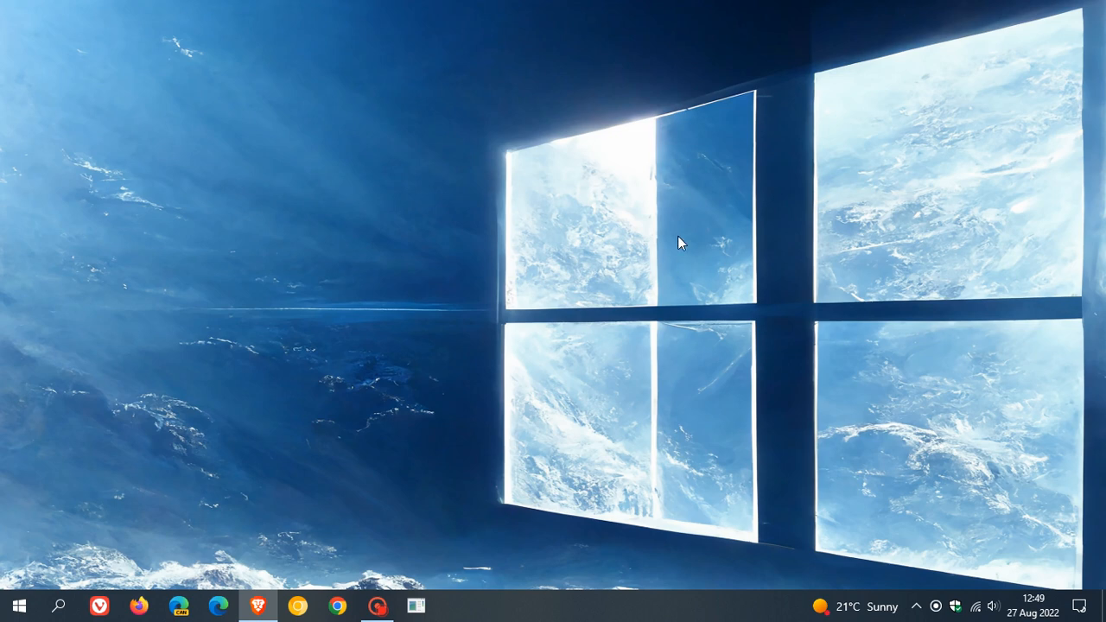
mouse_move(653, 240)
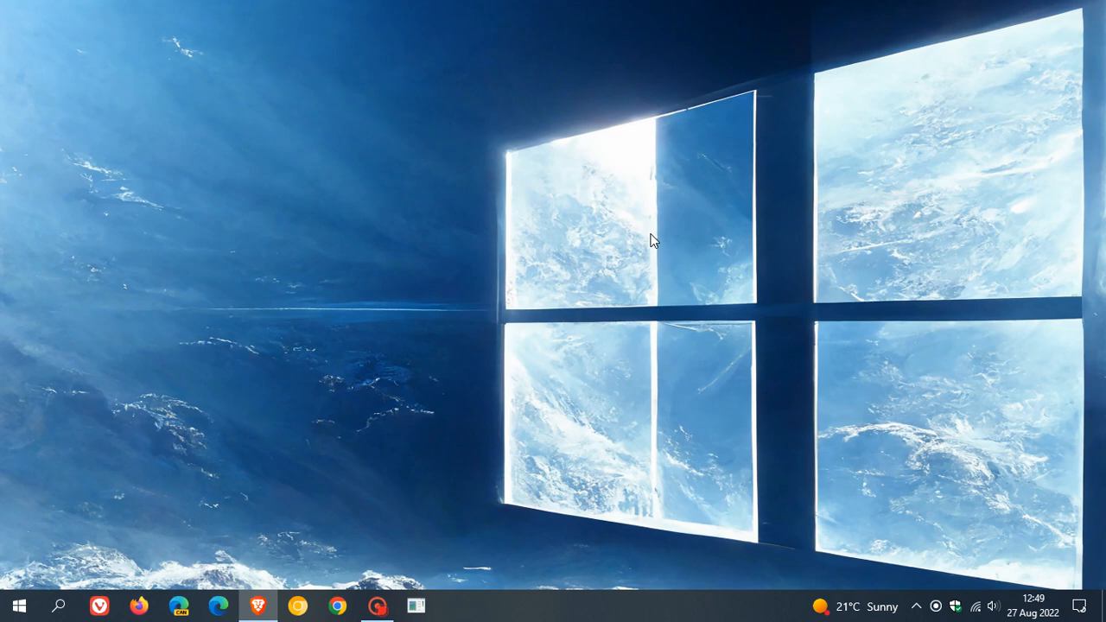
click(17, 605)
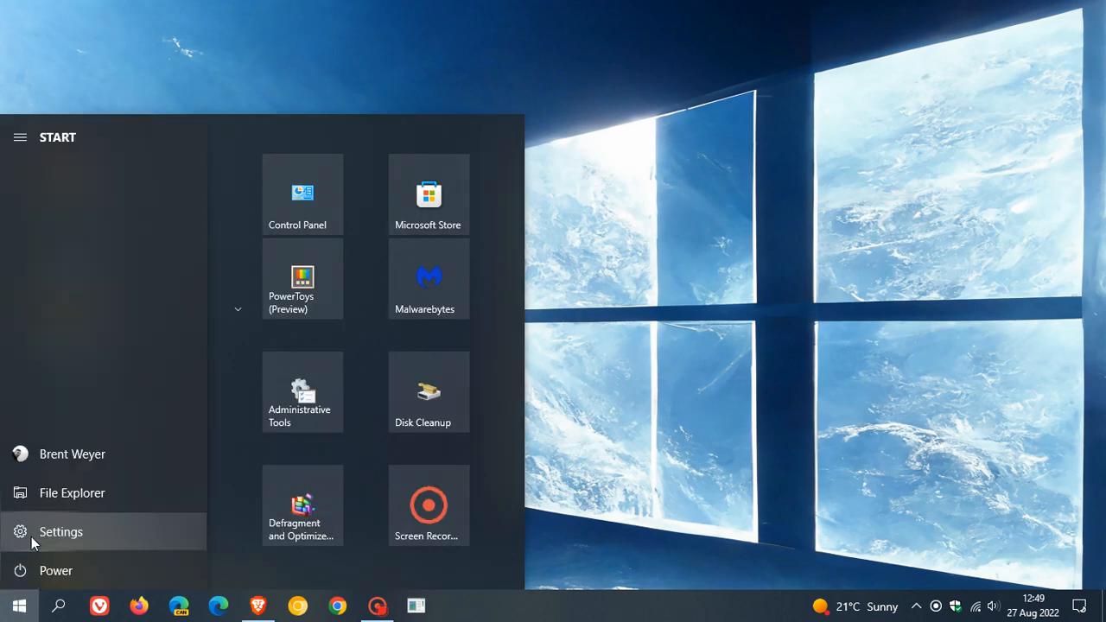
Launch Settings from Start and go to Update & Security's Windows Update page
click(60, 532)
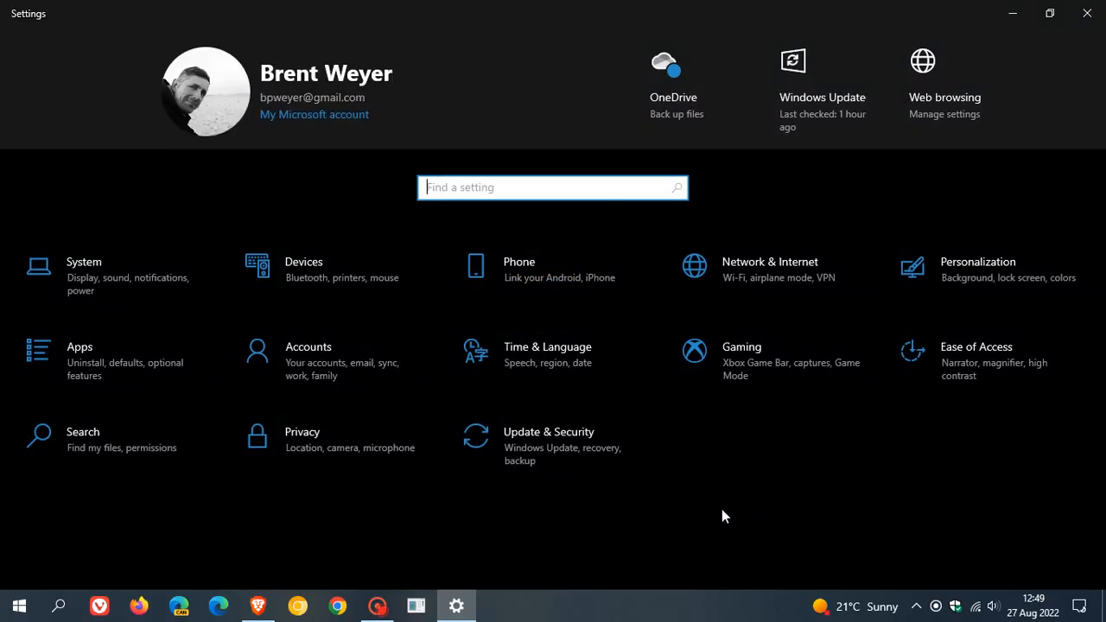
click(549, 433)
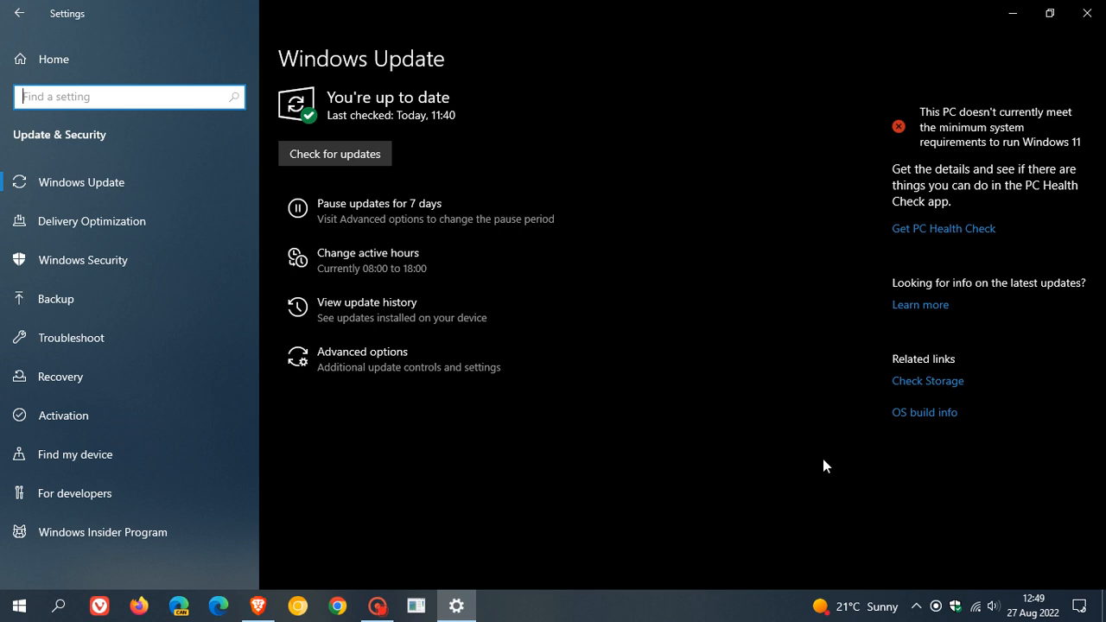
mouse_move(517, 89)
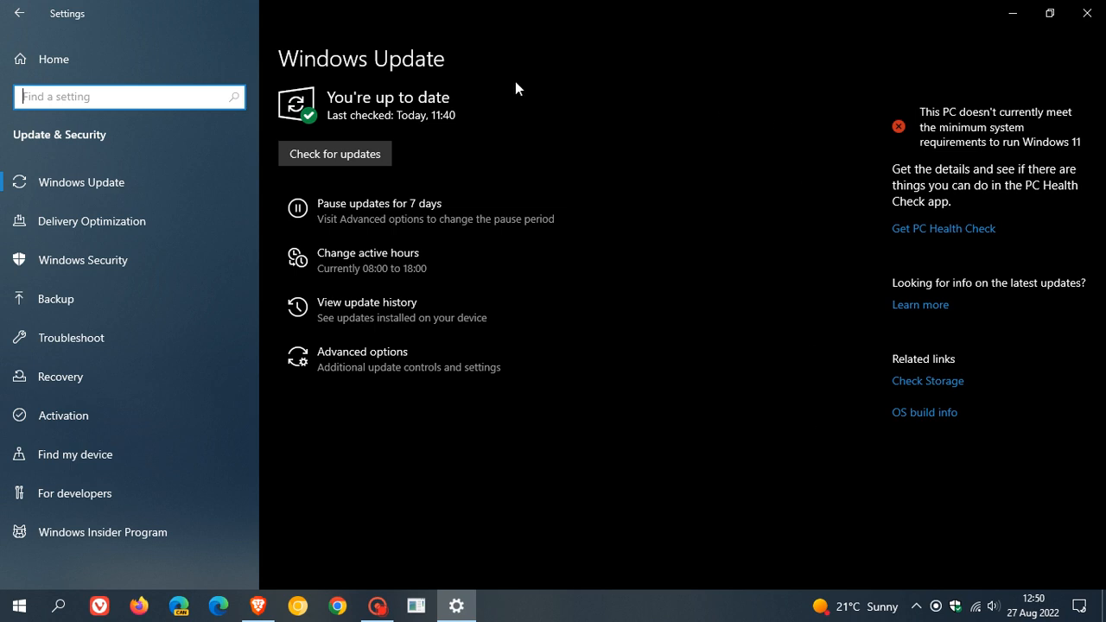
mouse_move(547, 180)
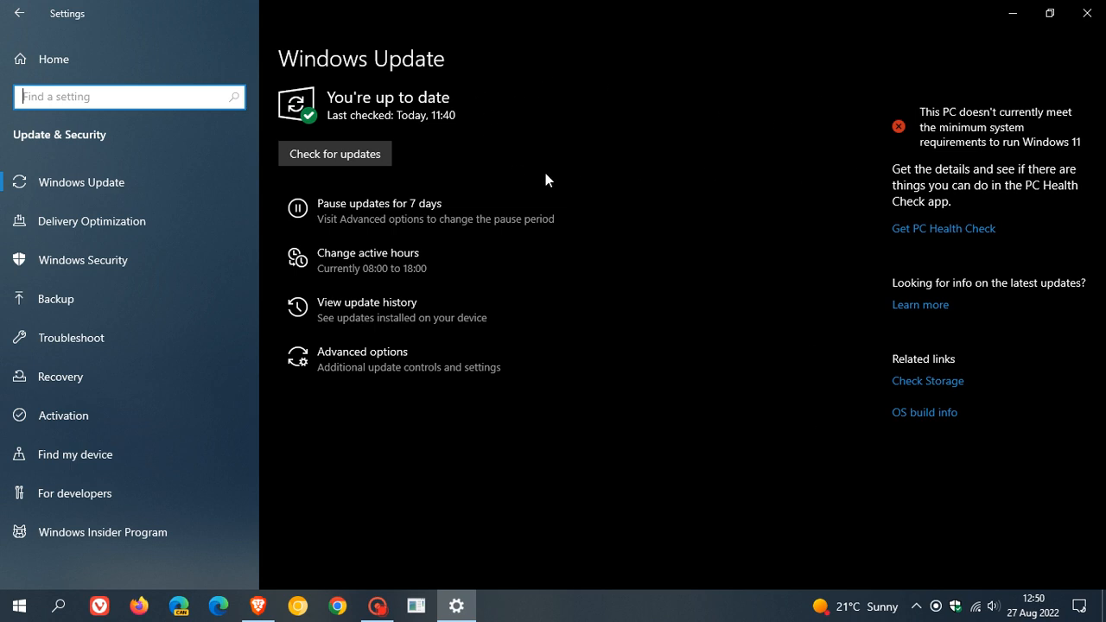
mouse_move(750, 273)
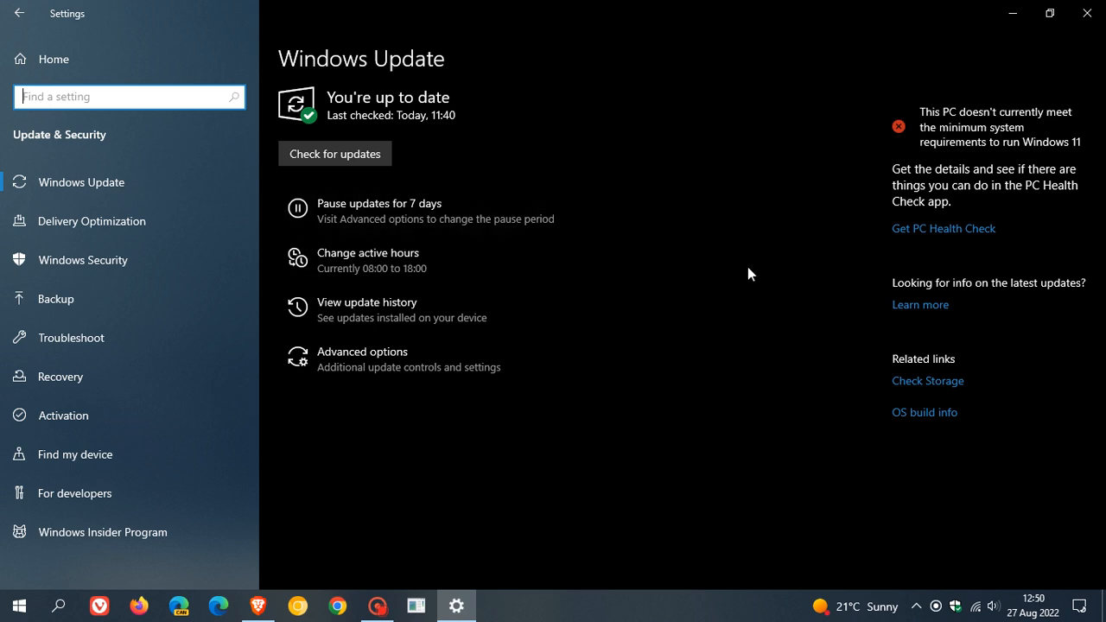
mouse_move(740, 228)
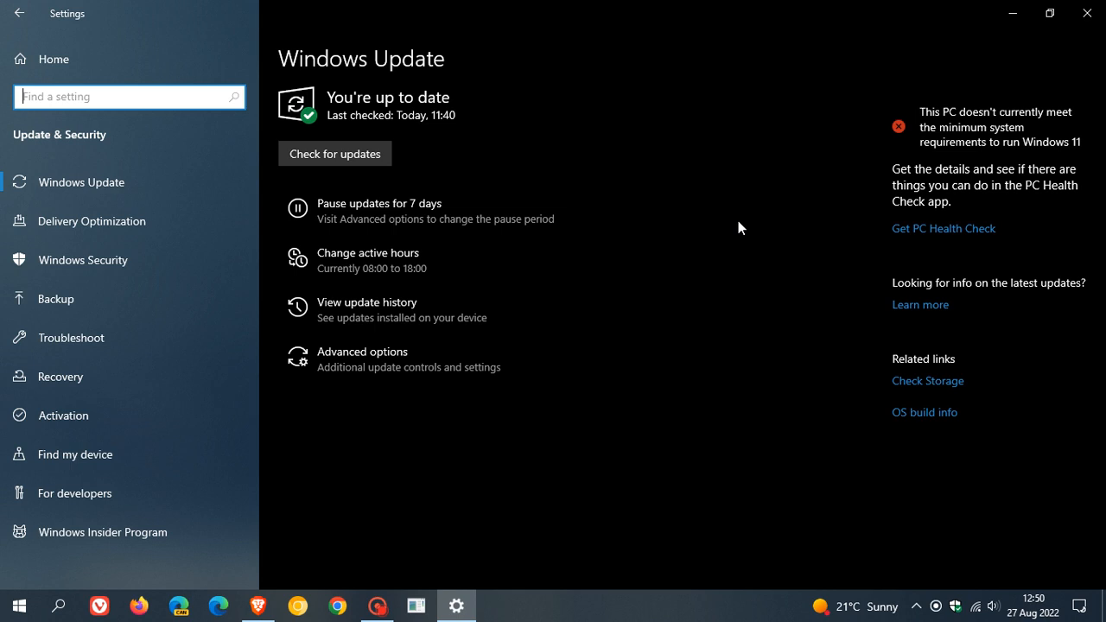
mouse_move(729, 200)
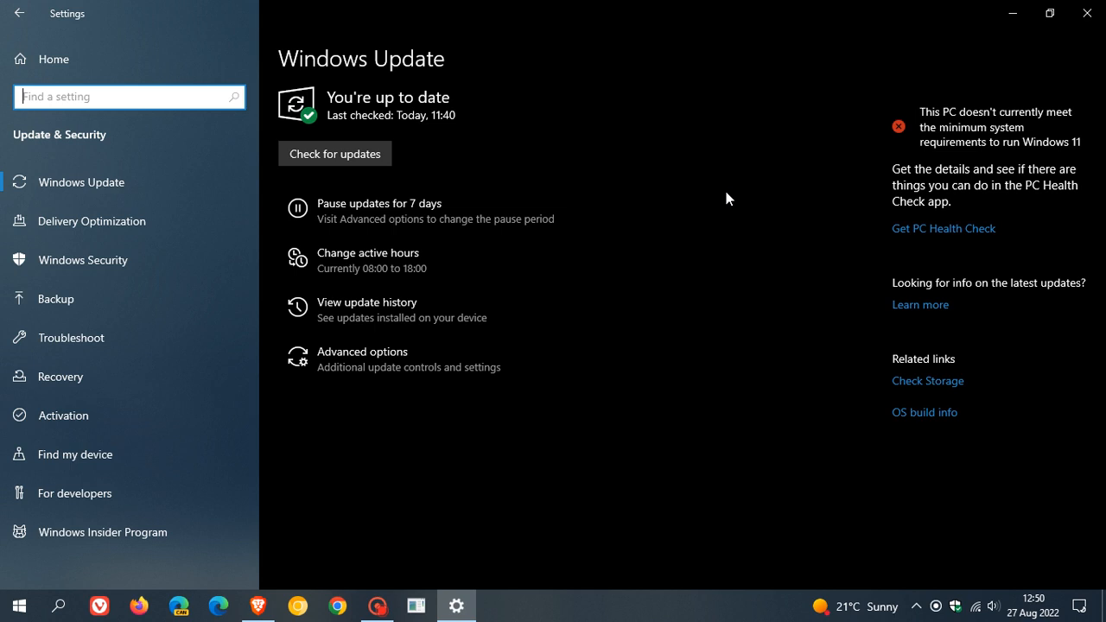
mouse_move(688, 173)
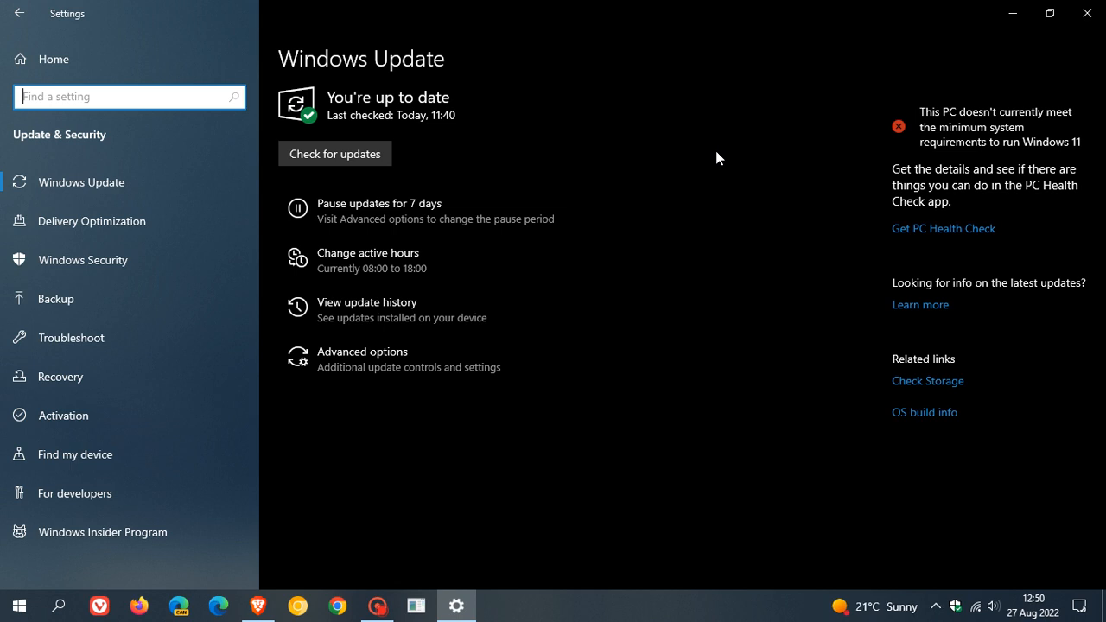
mouse_move(740, 163)
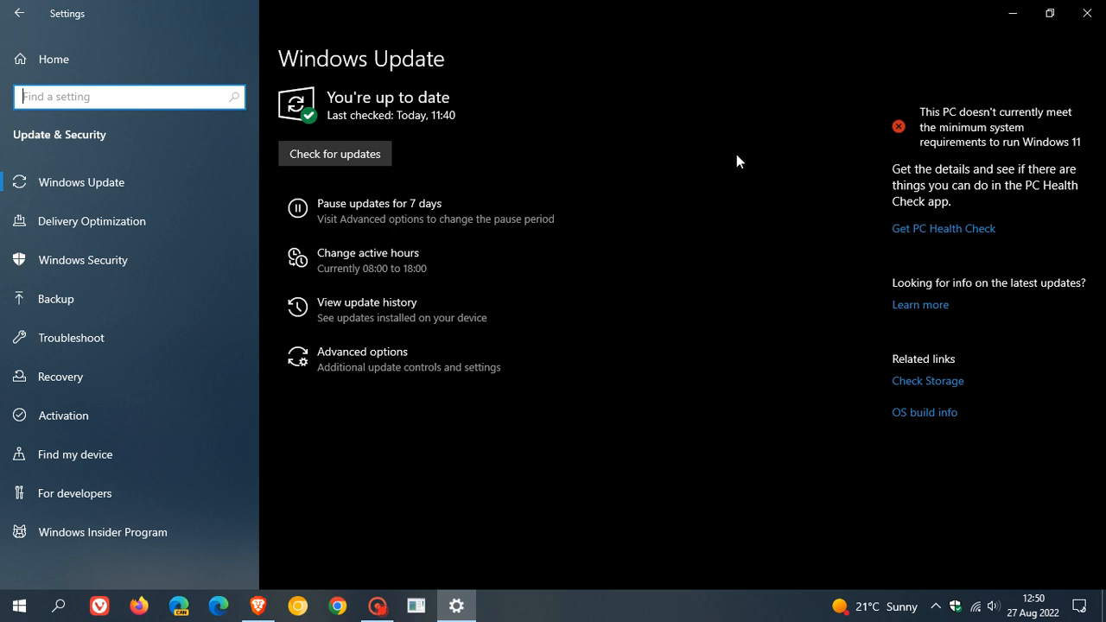
mouse_move(568, 314)
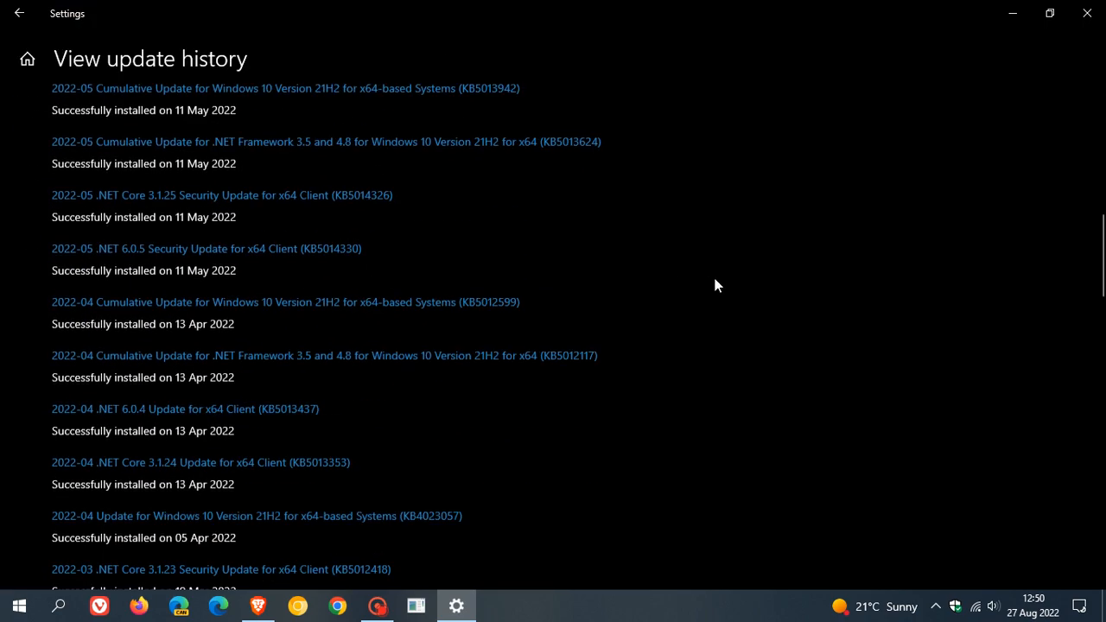
Expand Other Updates (50) in update history to show the 2022-08 cumulative update previews
scroll(down, 3)
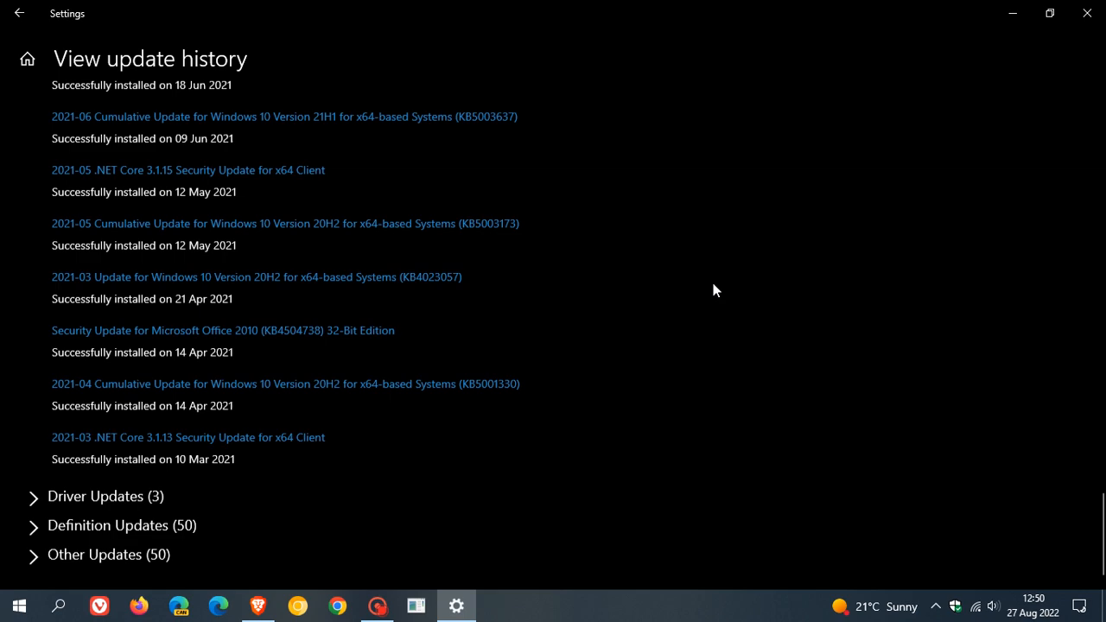
scroll(down, 3)
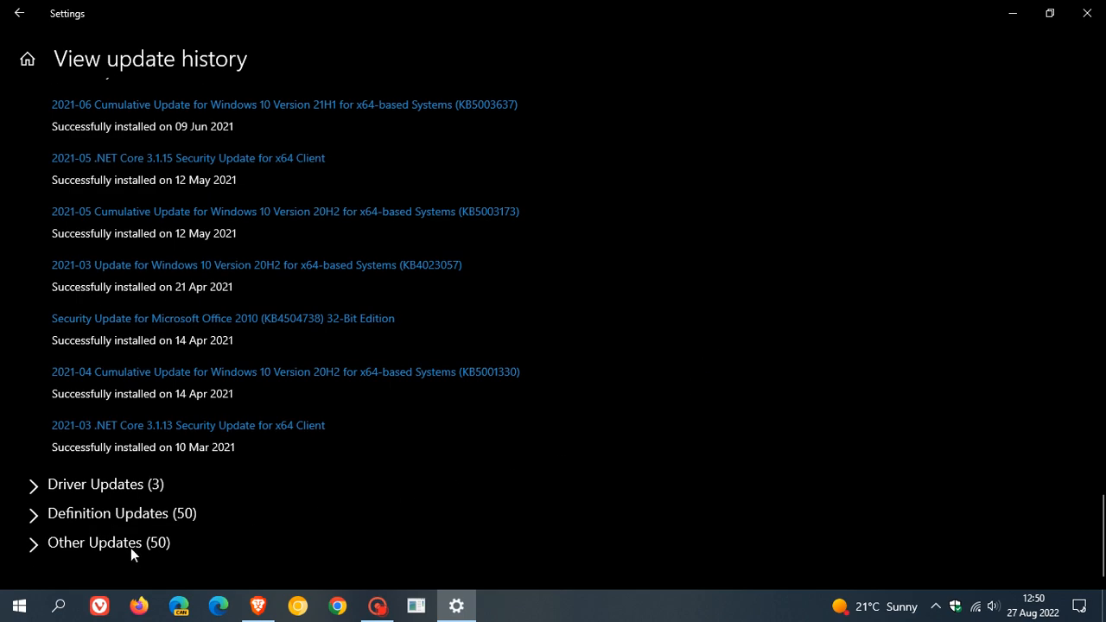
click(95, 543)
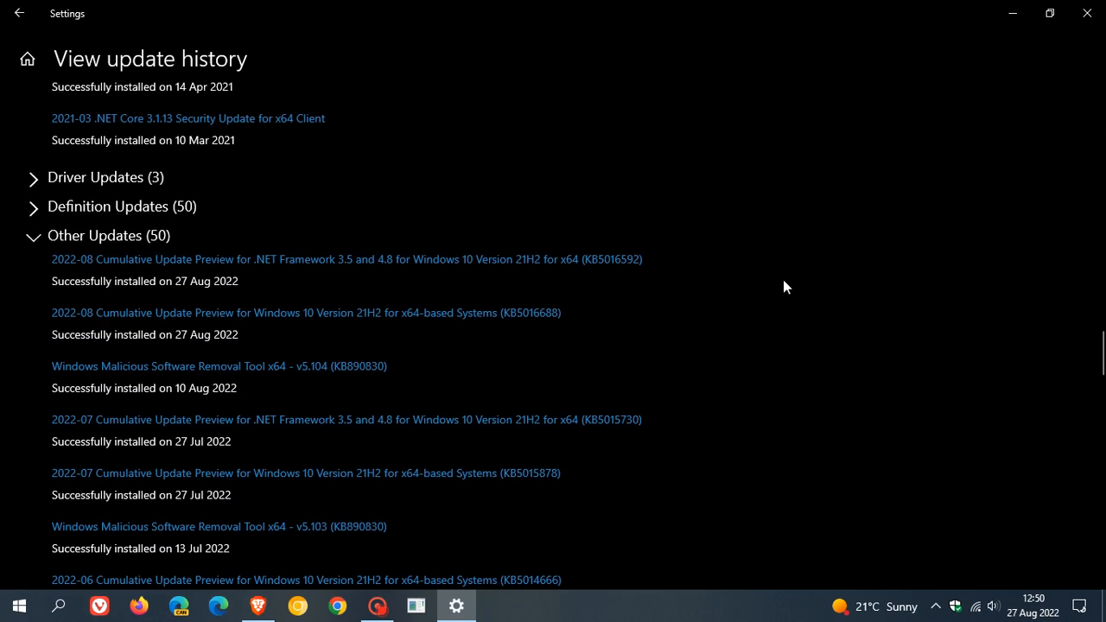
scroll(down, 3)
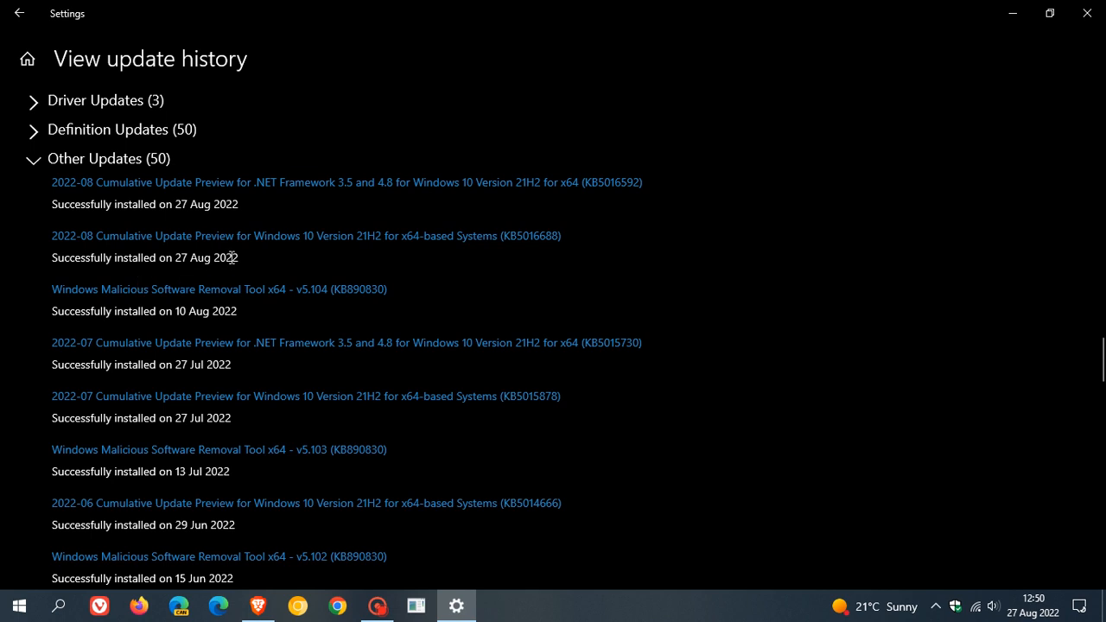
mouse_move(510, 264)
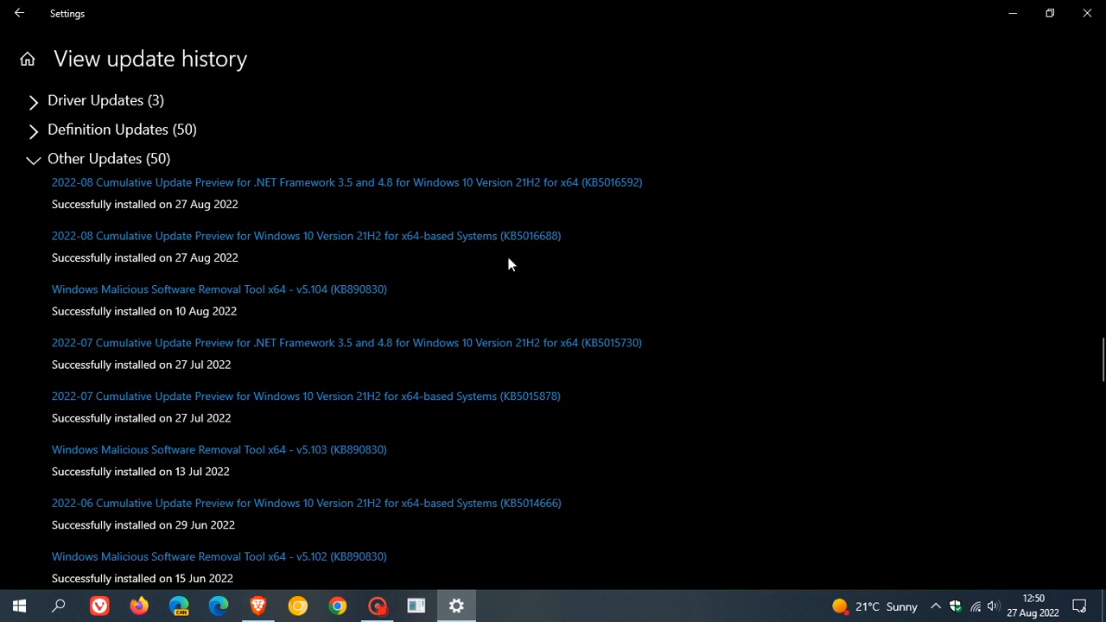
mouse_move(784, 277)
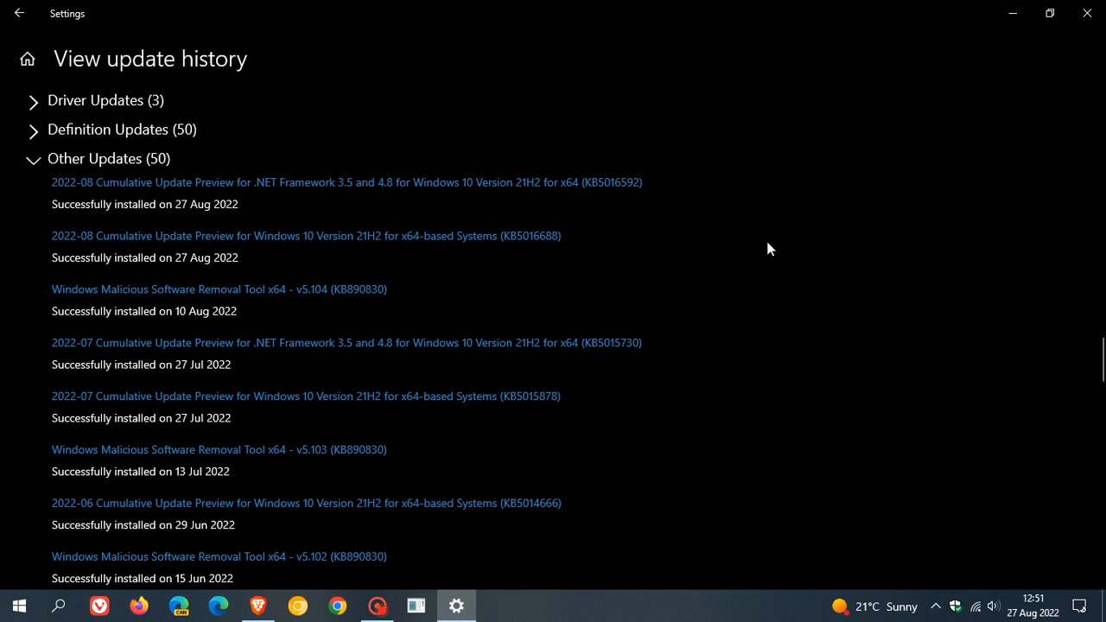
mouse_move(729, 252)
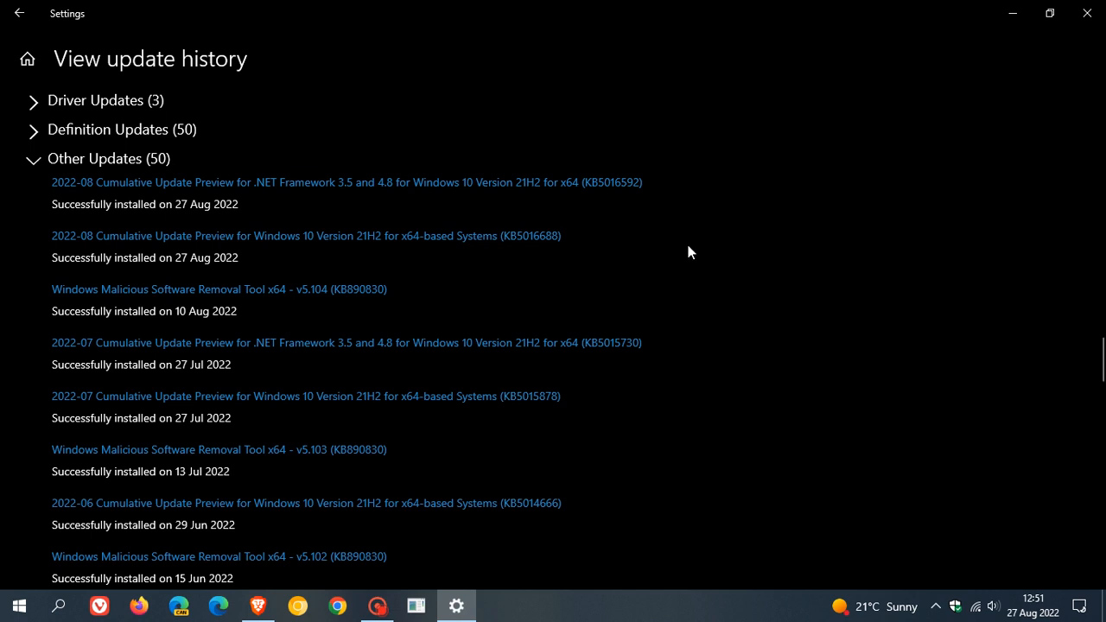
mouse_move(104, 560)
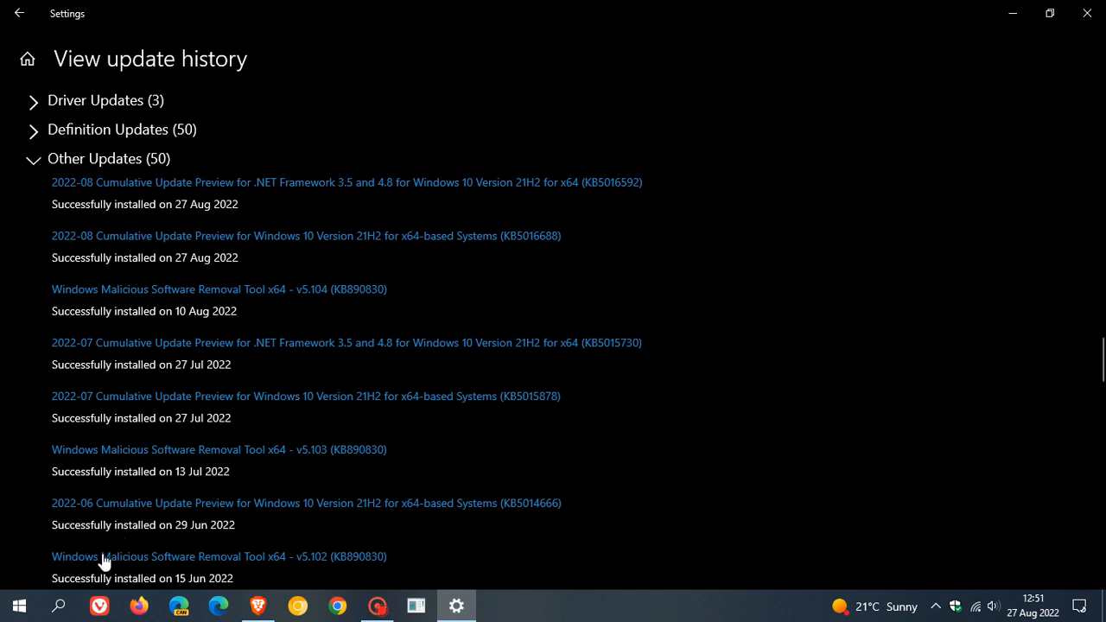
click(59, 605)
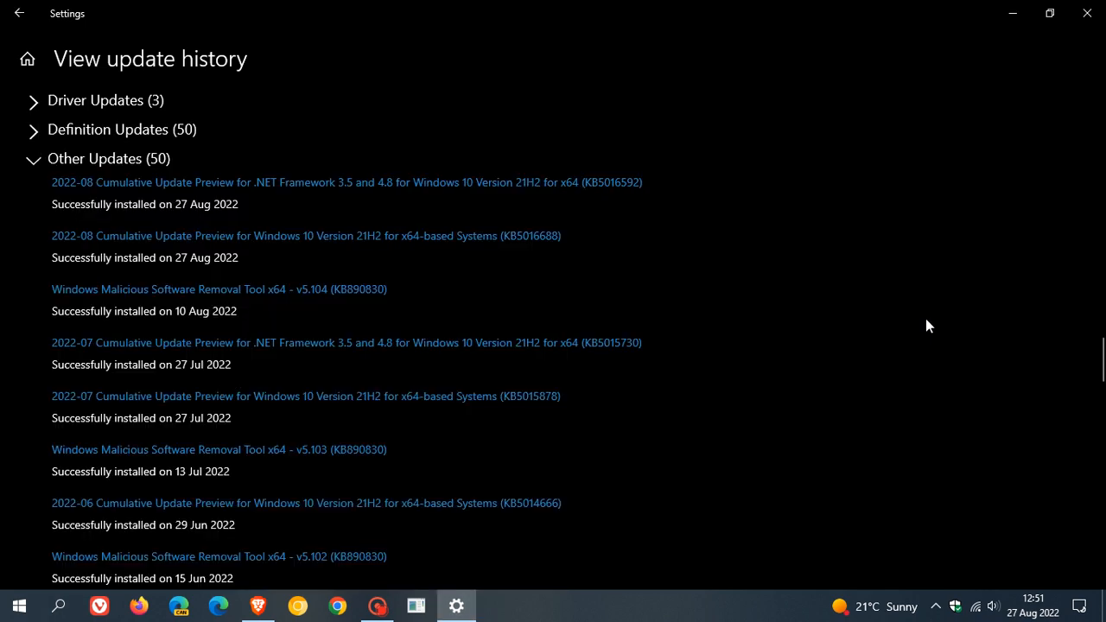
mouse_move(636, 235)
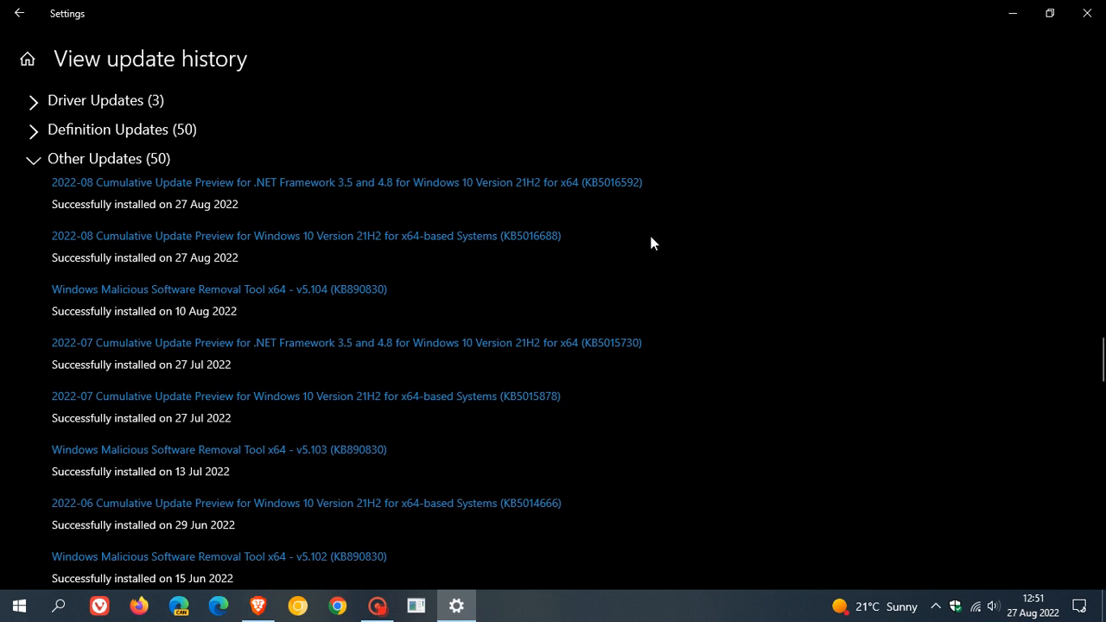
mouse_move(664, 239)
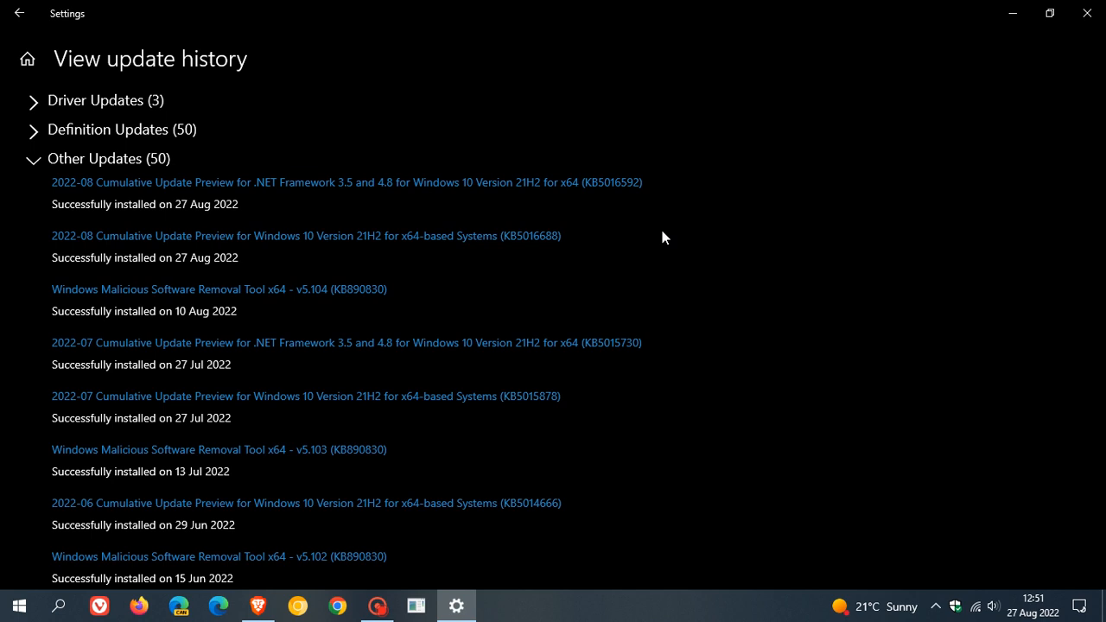
mouse_move(630, 250)
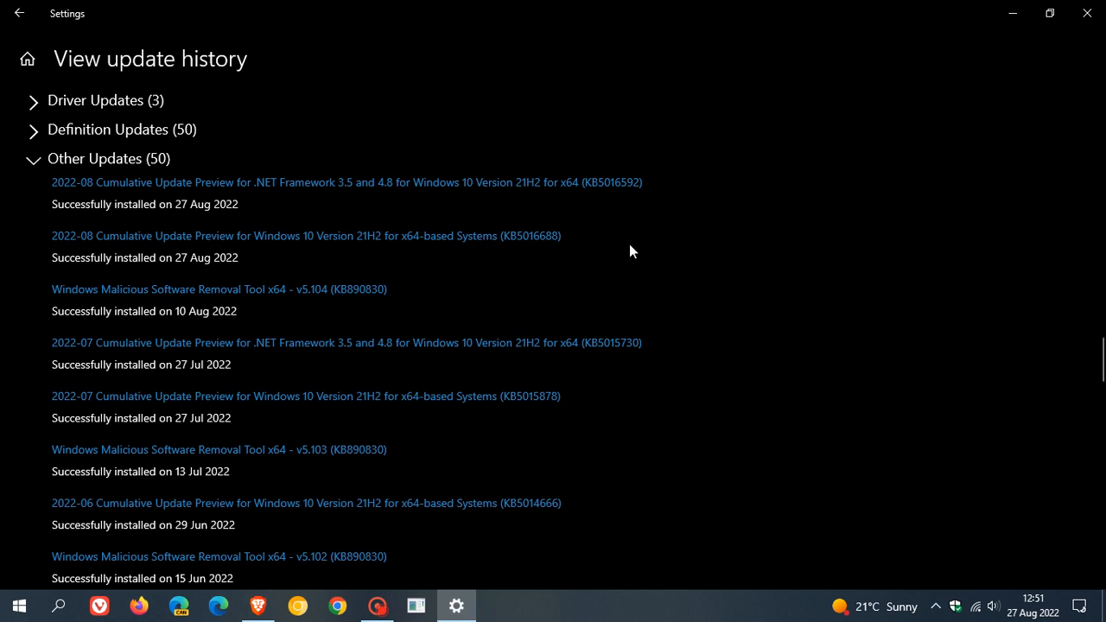
mouse_move(618, 235)
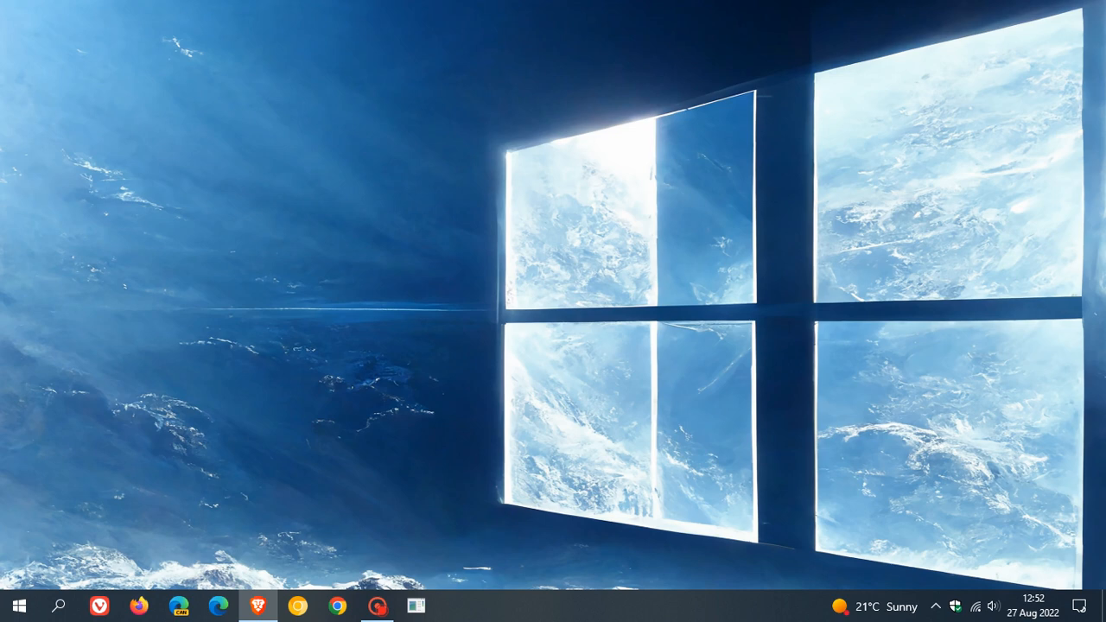
mouse_move(740, 292)
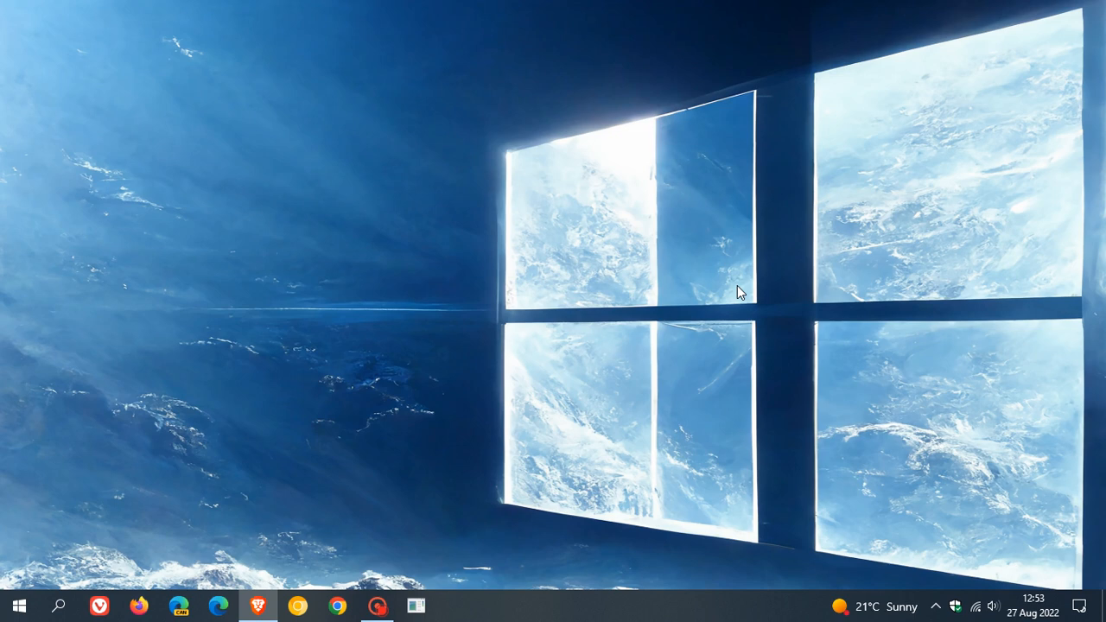
mouse_move(677, 218)
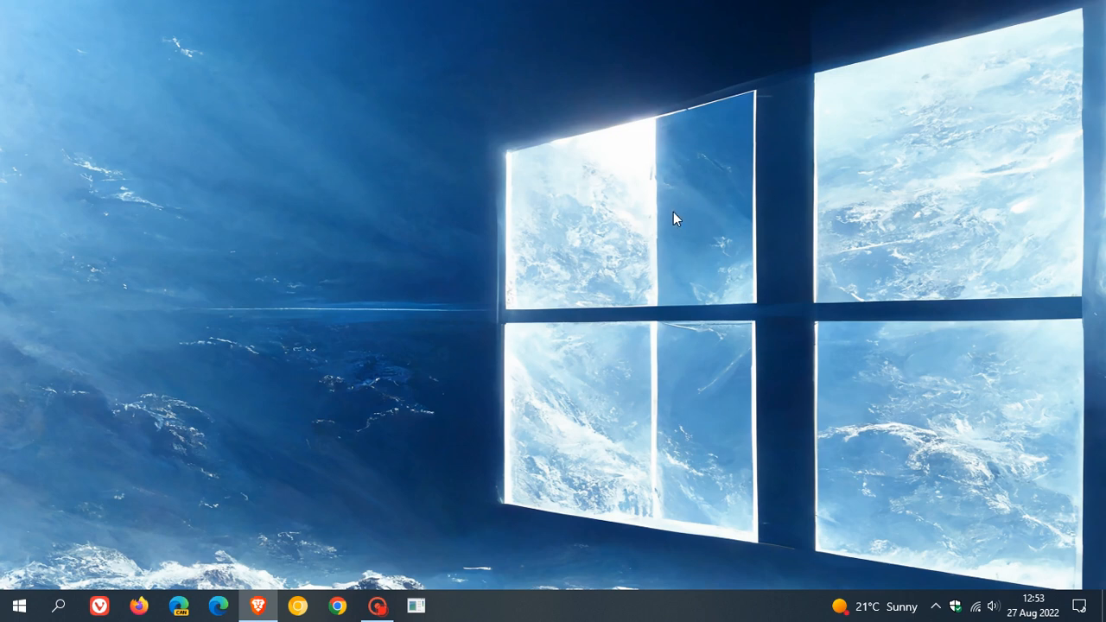
mouse_move(709, 200)
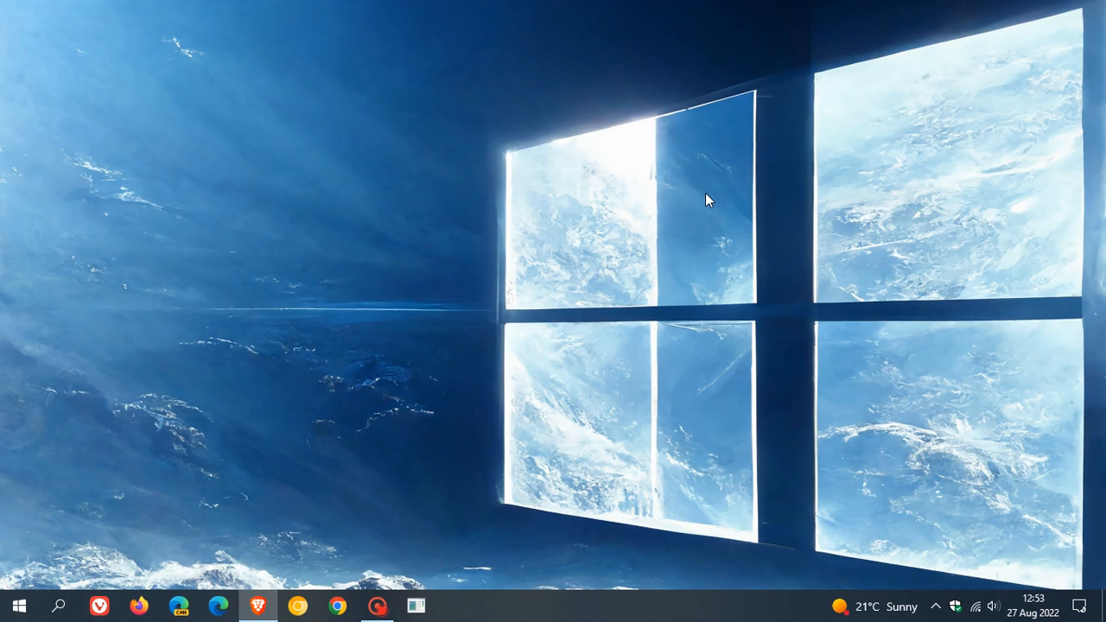
mouse_move(639, 211)
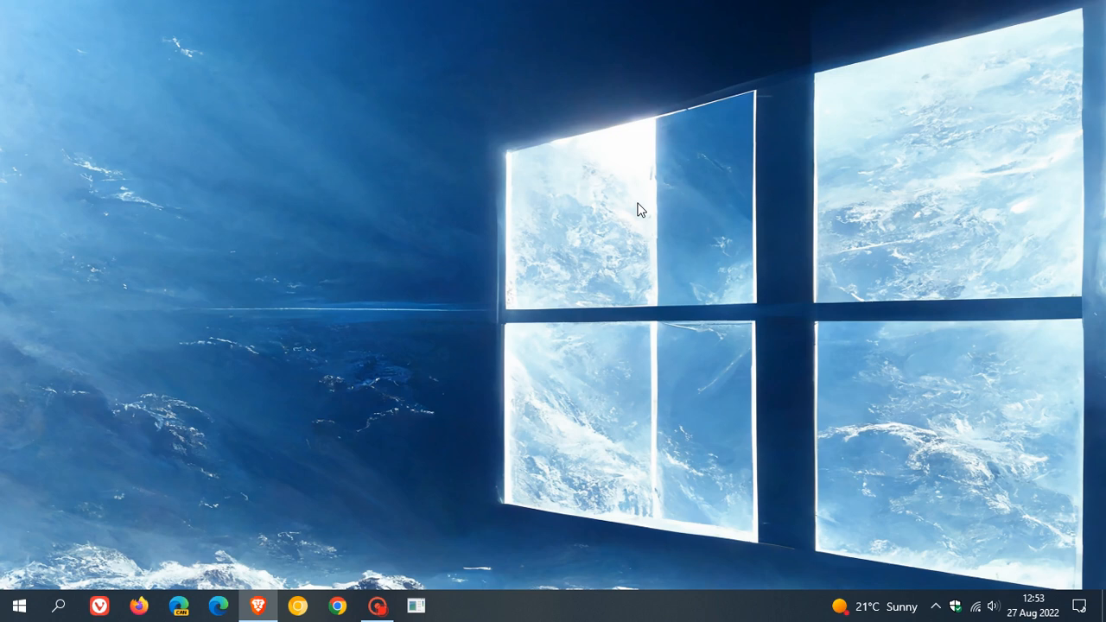